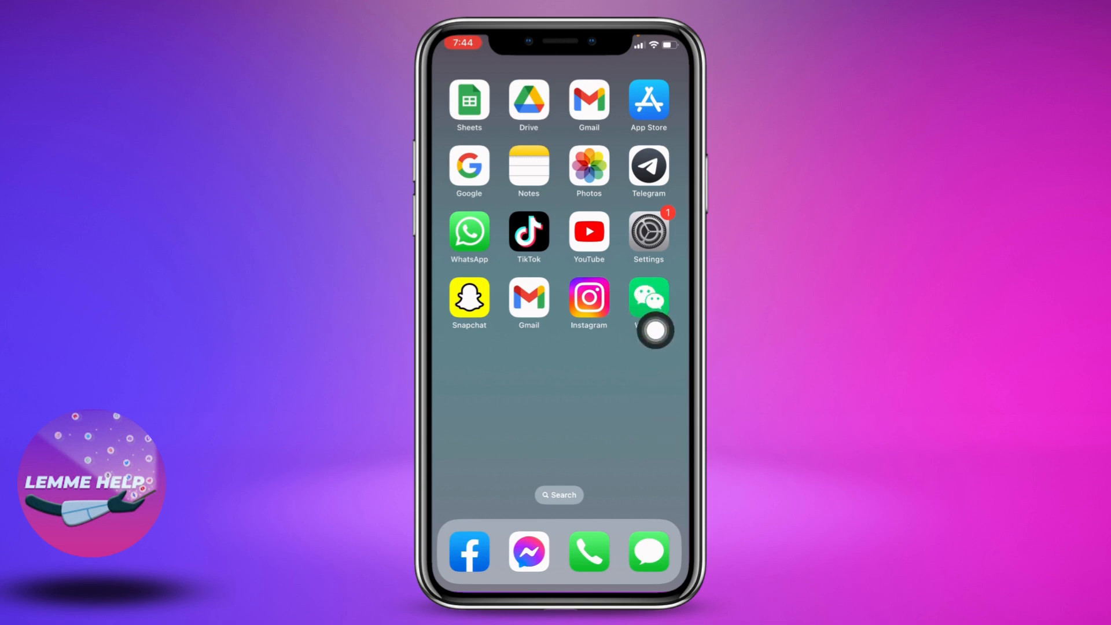
Launch WeChat from the home screen and switch to the Me profile page
{"action": "left_click", "coordinate": [647, 298]}
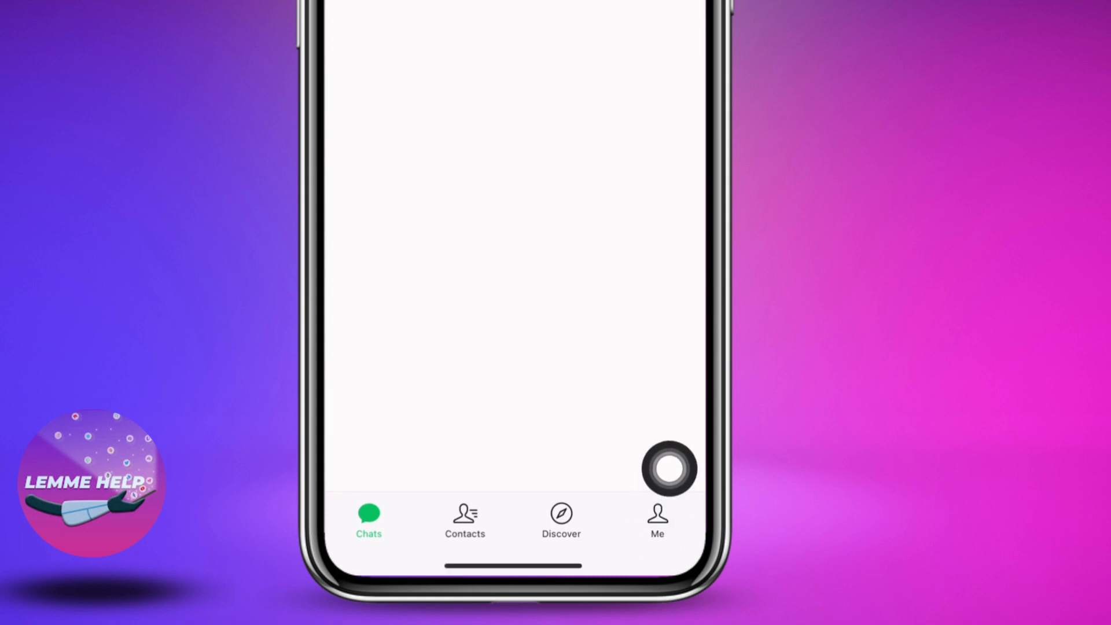
{"action": "left_click", "coordinate": [656, 521]}
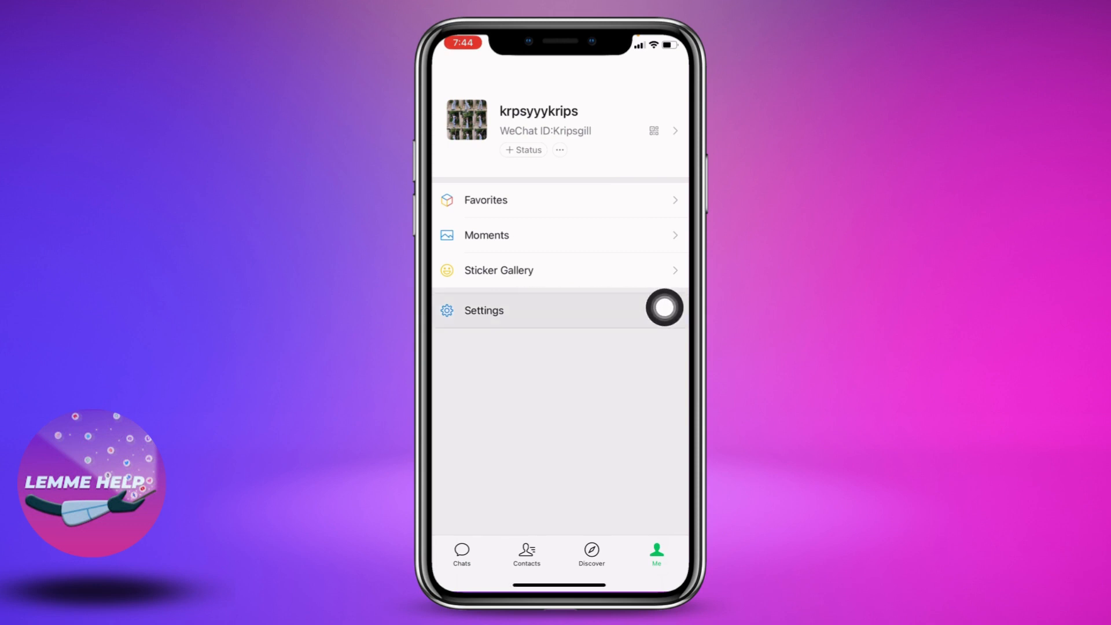
Go from Settings into the Account Security page
{"action": "left_click", "coordinate": [484, 310]}
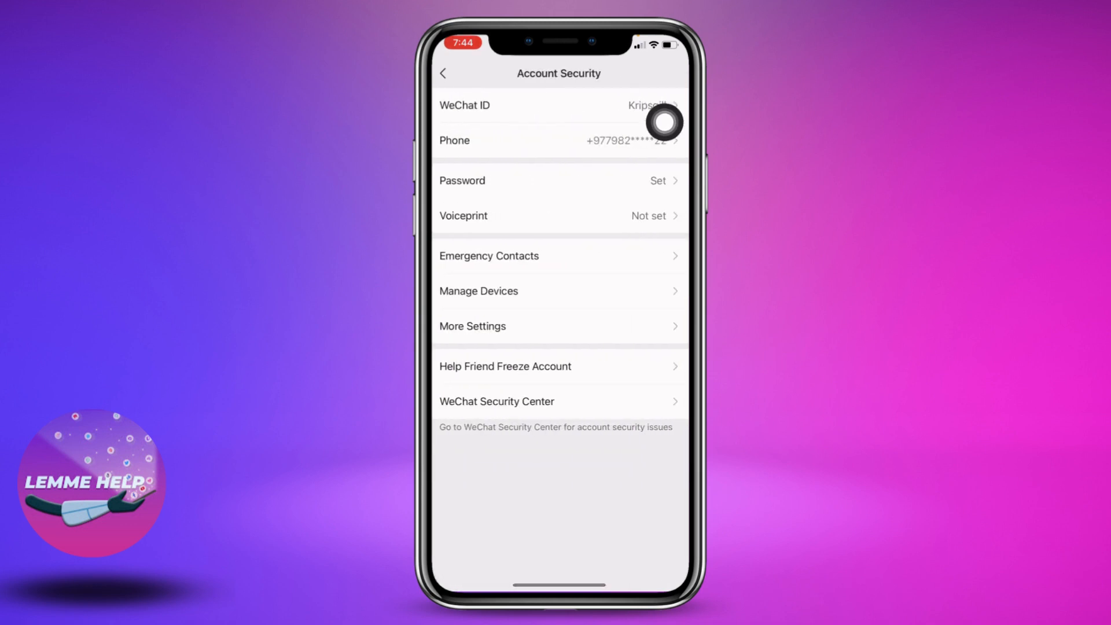
{"action": "mouse_move", "coordinate": [580, 289]}
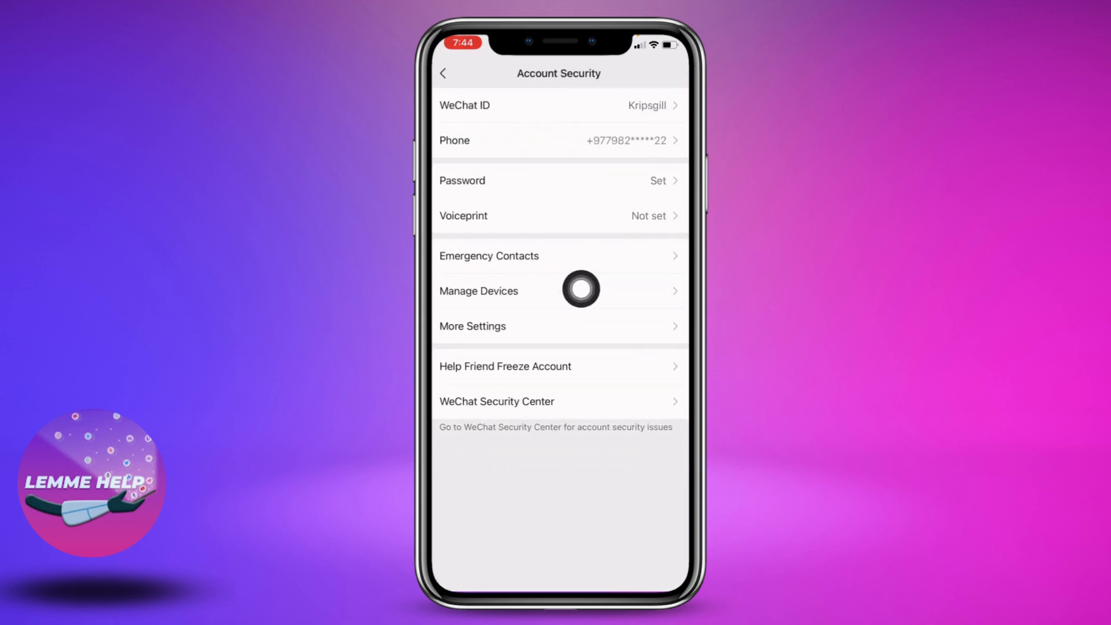
In Manage Devices, delete Xiaomi-211033MI and DESKTOP-SV5I8BG, leaving only Reezma logged in
{"action": "left_click", "coordinate": [478, 290]}
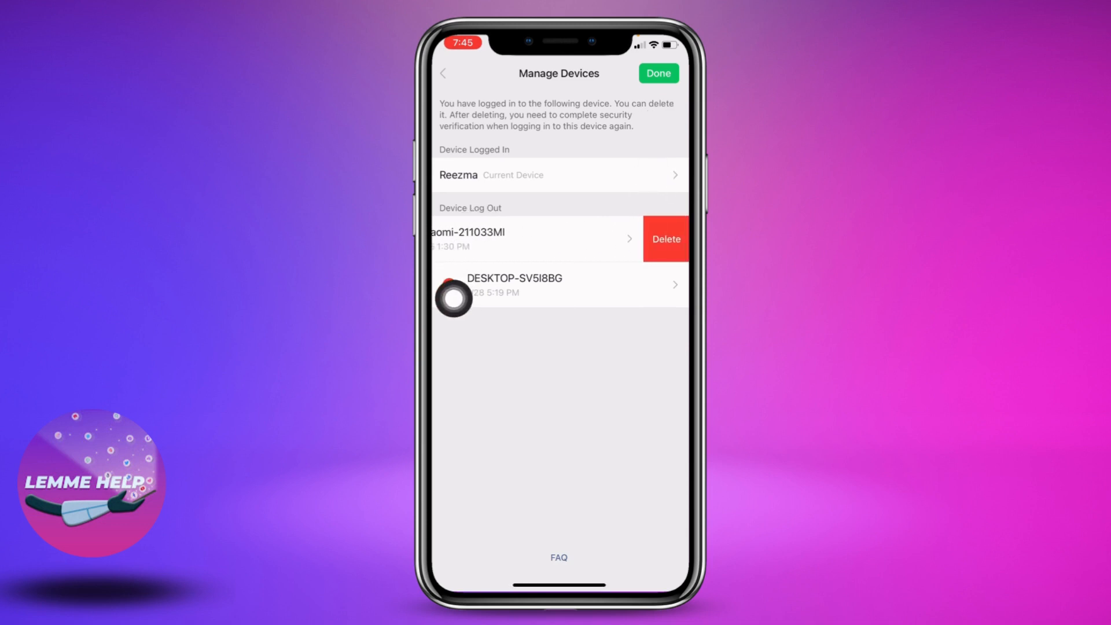
{"action": "left_click", "coordinate": [665, 239]}
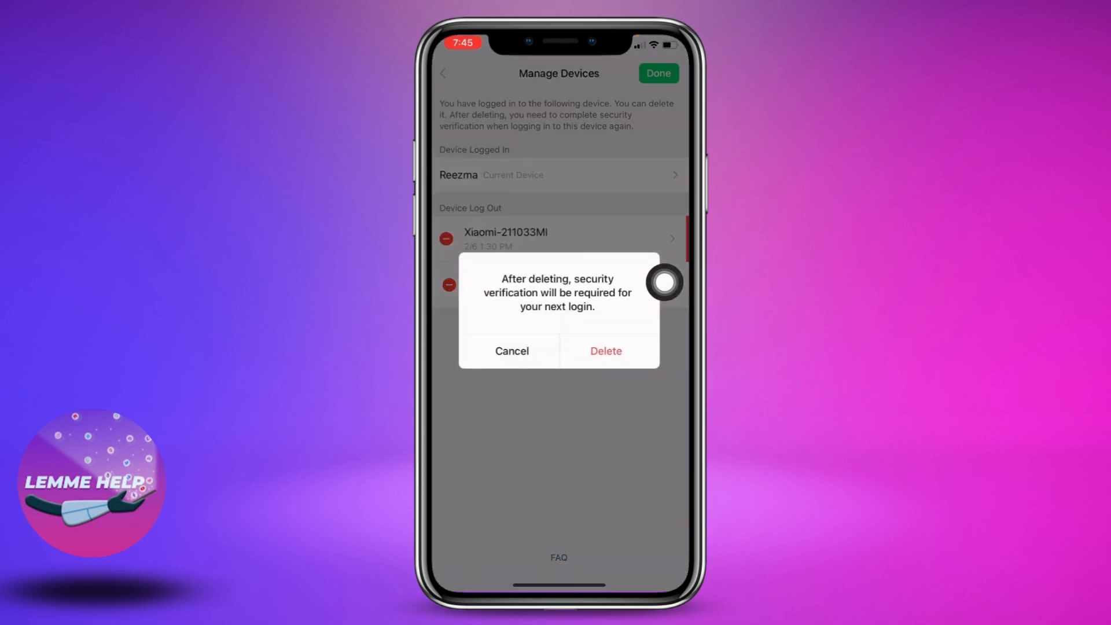
{"action": "left_click", "coordinate": [606, 351]}
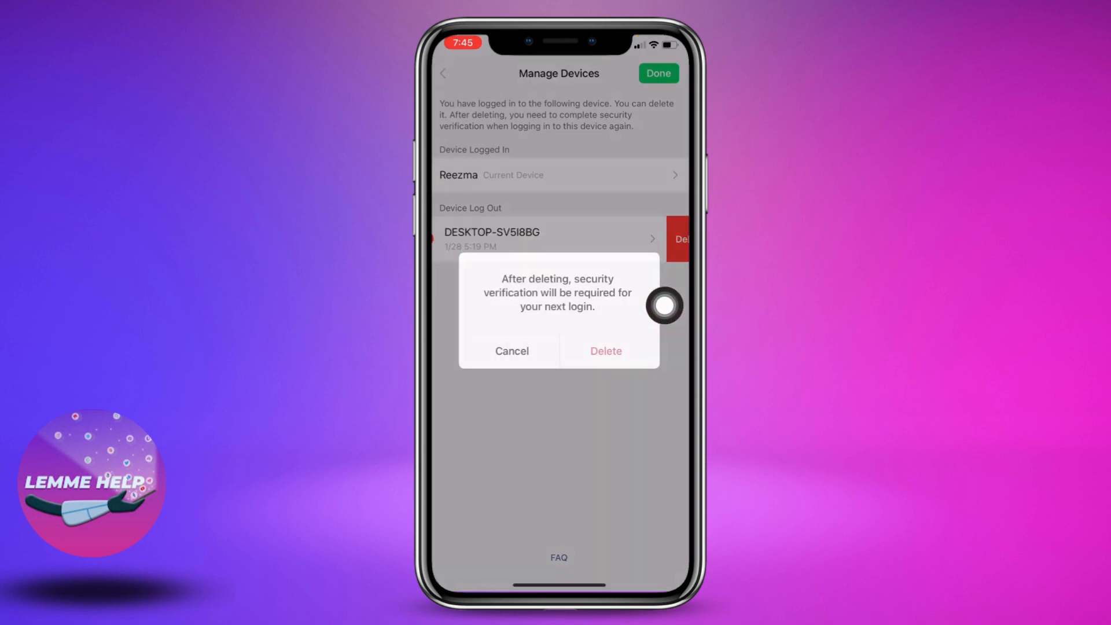
{"action": "left_click", "coordinate": [605, 351]}
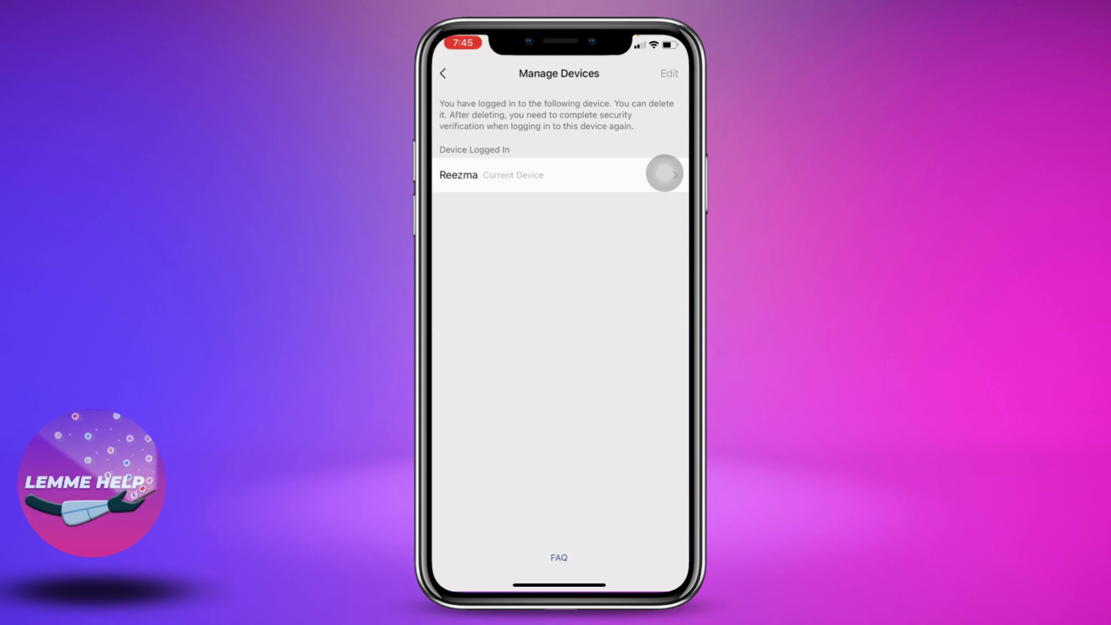
Go back to the main Settings page and bring up the Log Out confirmation sheet
{"action": "left_click", "coordinate": [444, 73]}
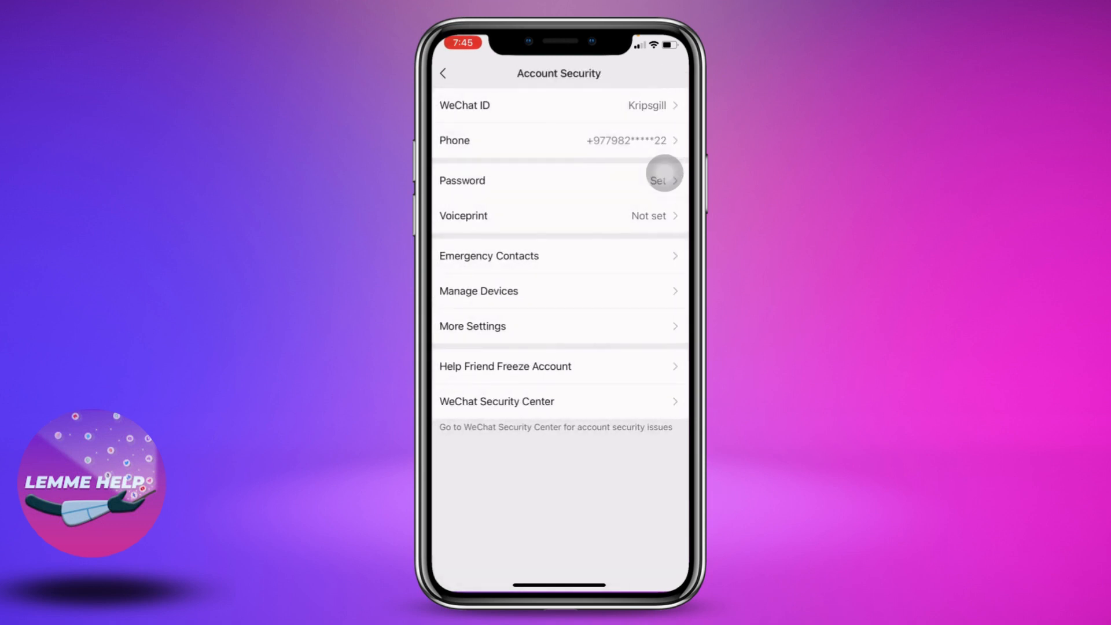
{"action": "left_click", "coordinate": [444, 73]}
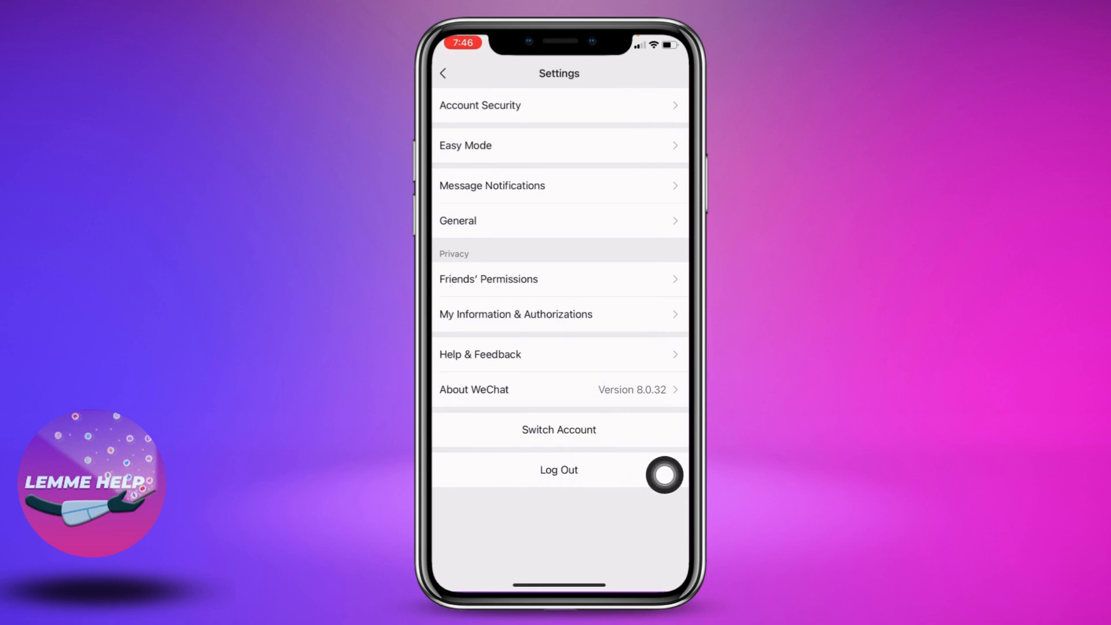
{"action": "left_click", "coordinate": [558, 470]}
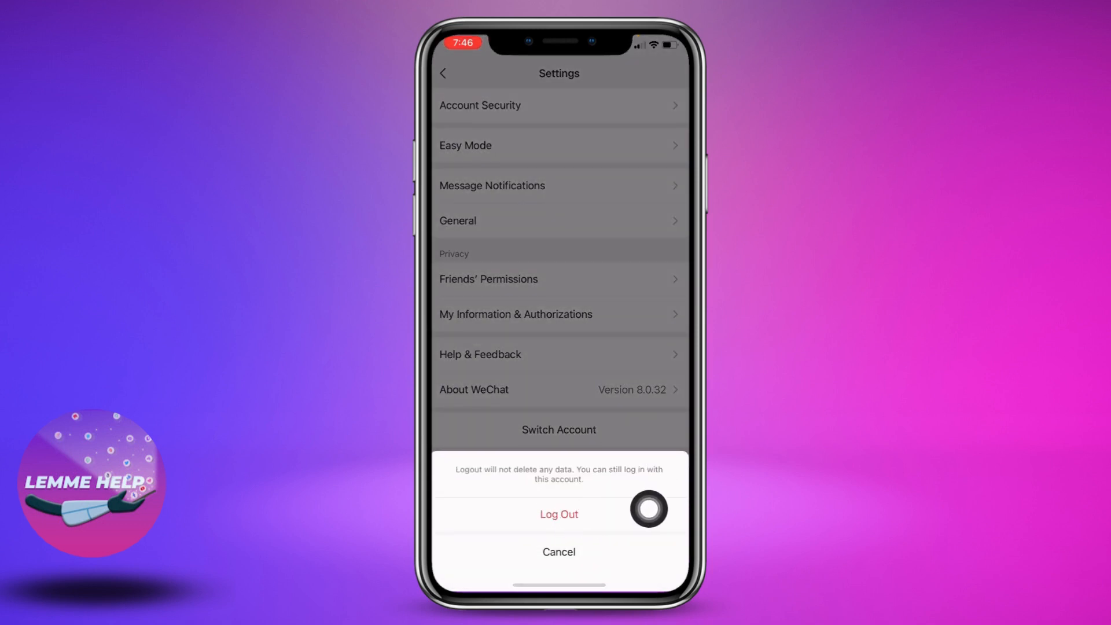